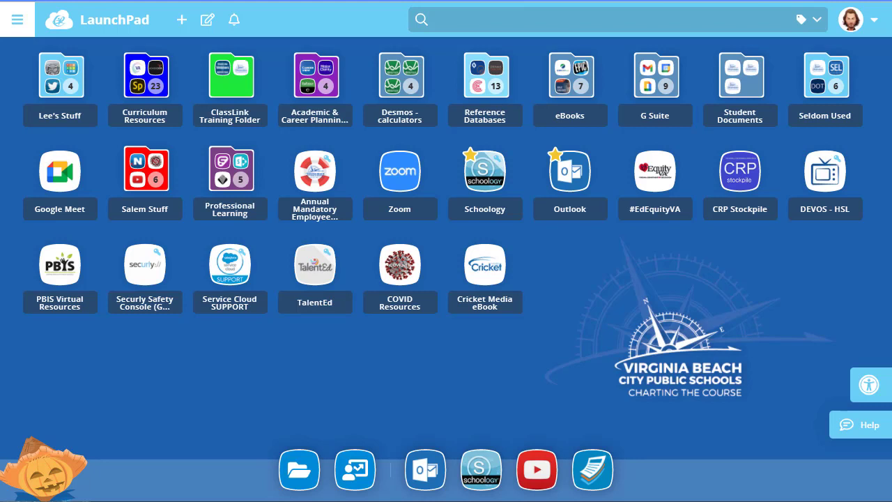
mouse_move(825, 170)
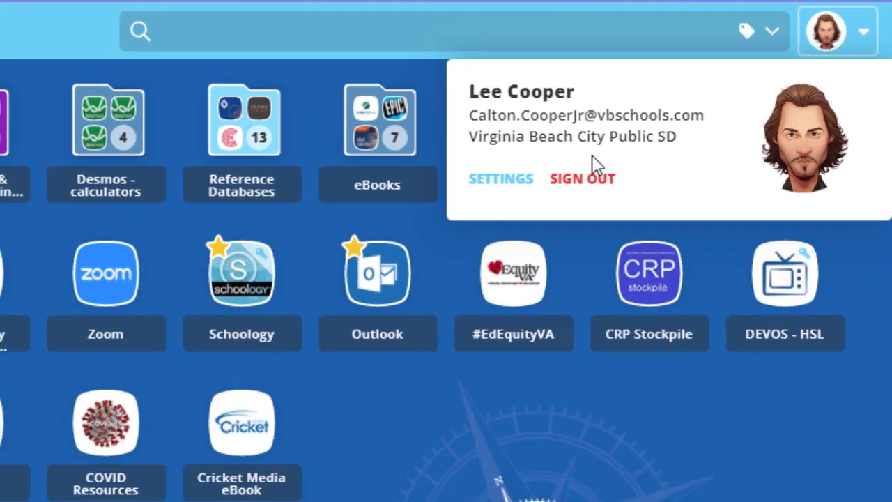
Show the Recovery options in profile settings: Mobile Phone enabled, security Questions disabled
click(501, 178)
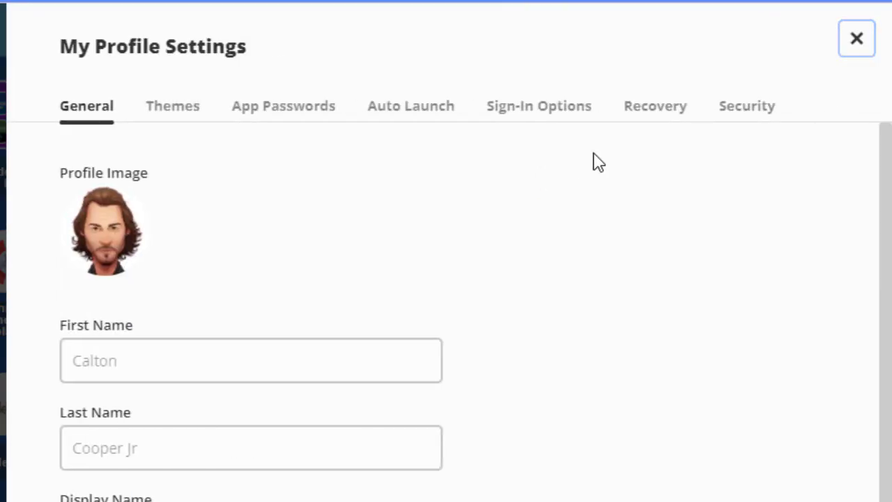
click(655, 106)
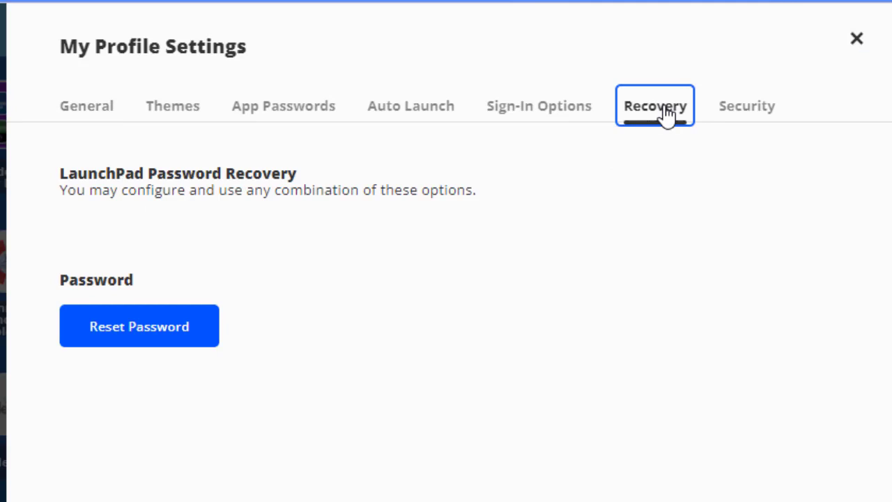
click(655, 106)
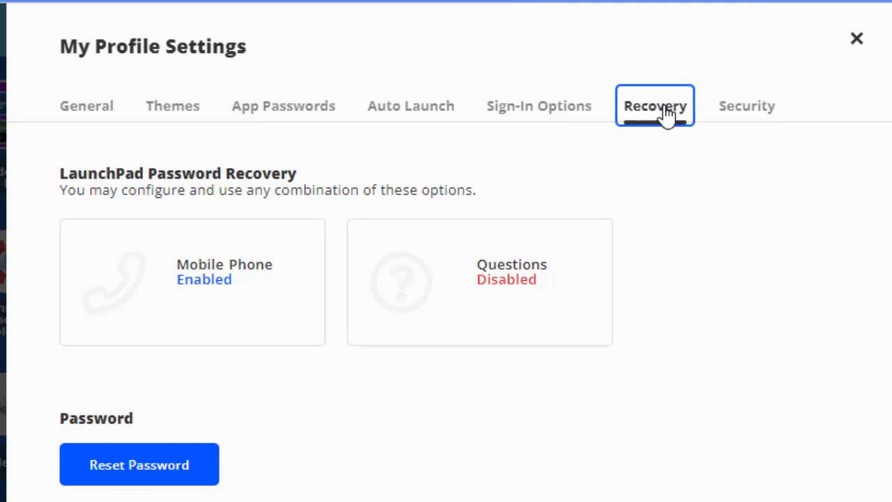
mouse_move(259, 293)
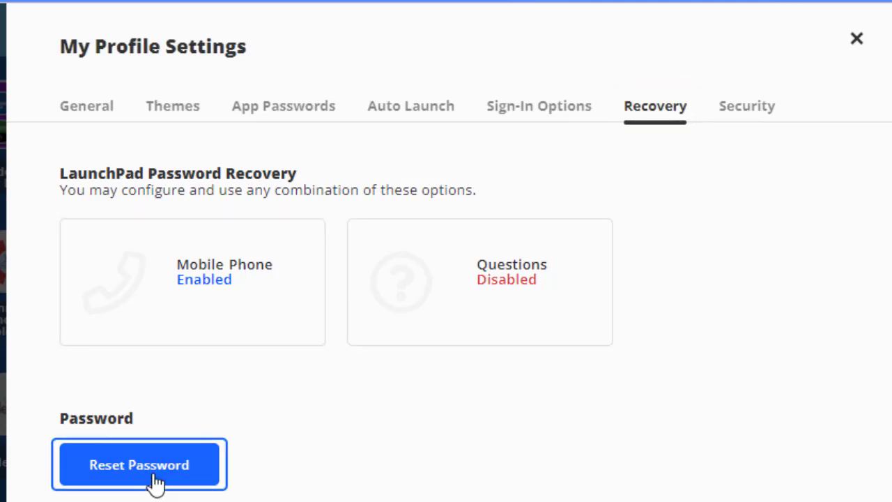
Bring up the Reset Password form and focus the New Password field
click(139, 464)
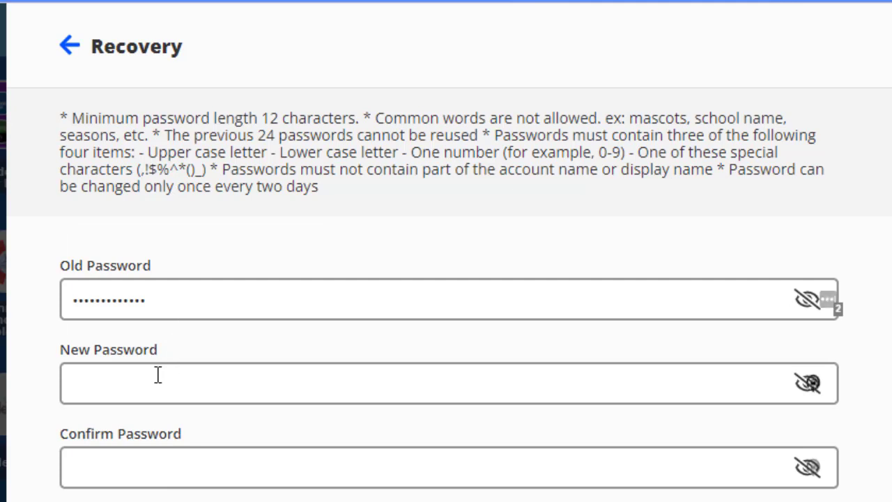
click(448, 382)
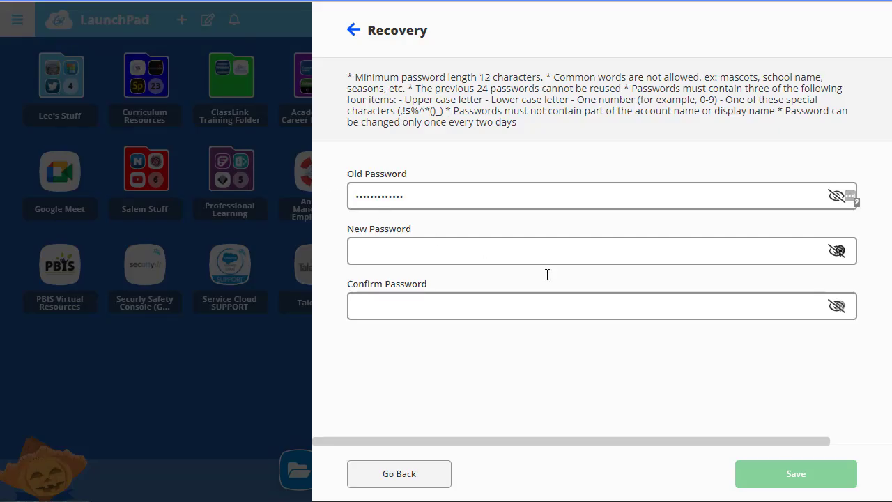
Leave the reset form and reach the Security settings via the account menu
click(399, 474)
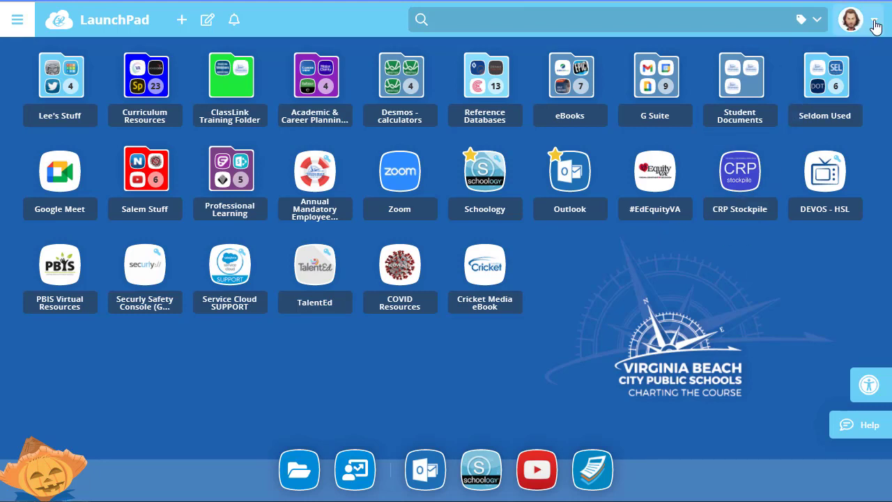
click(850, 20)
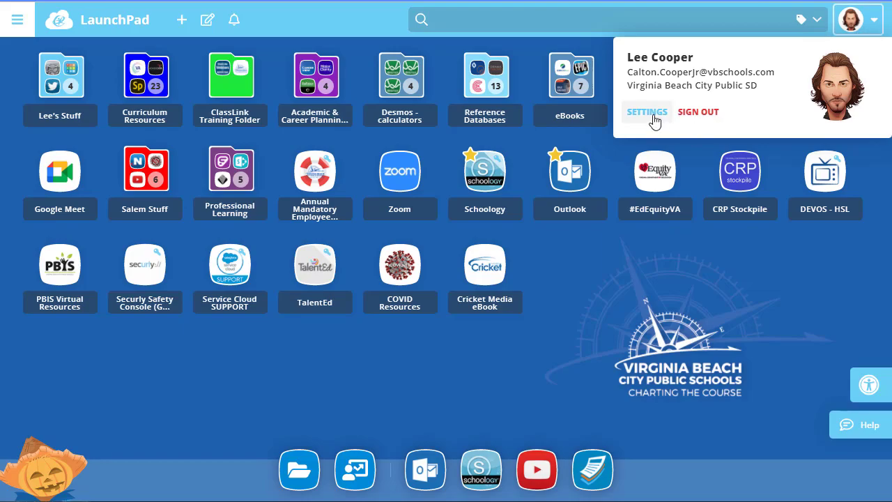
click(646, 112)
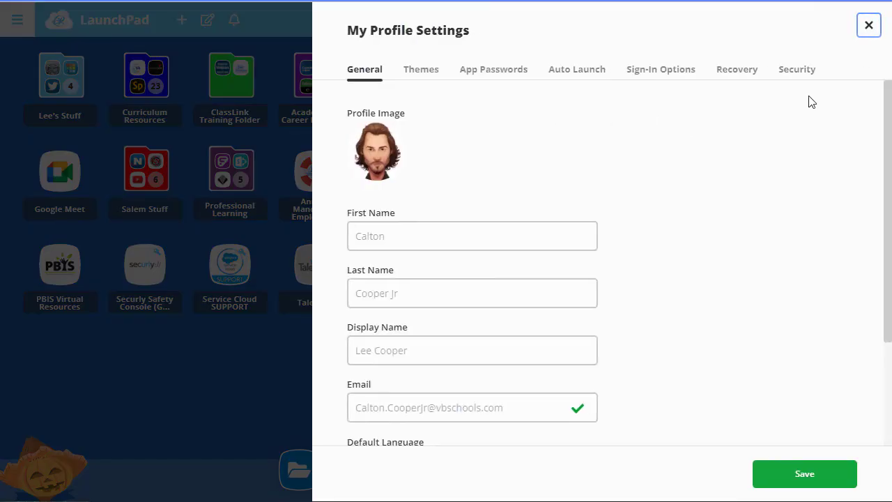
click(797, 70)
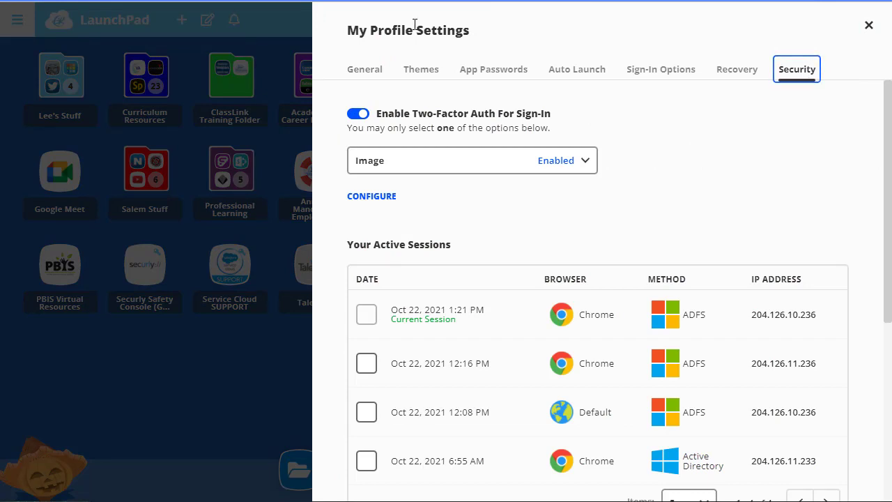
Toggle two-factor sign-in off and back on, keeping Image as the method
click(358, 114)
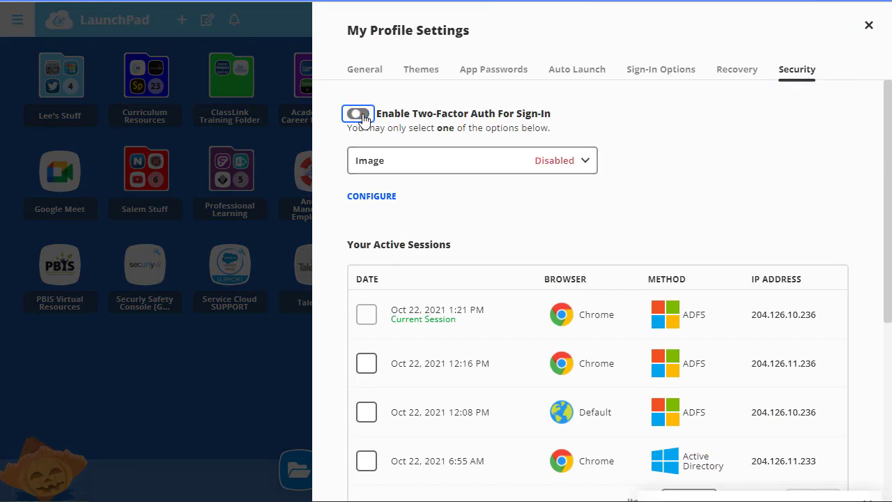
click(357, 115)
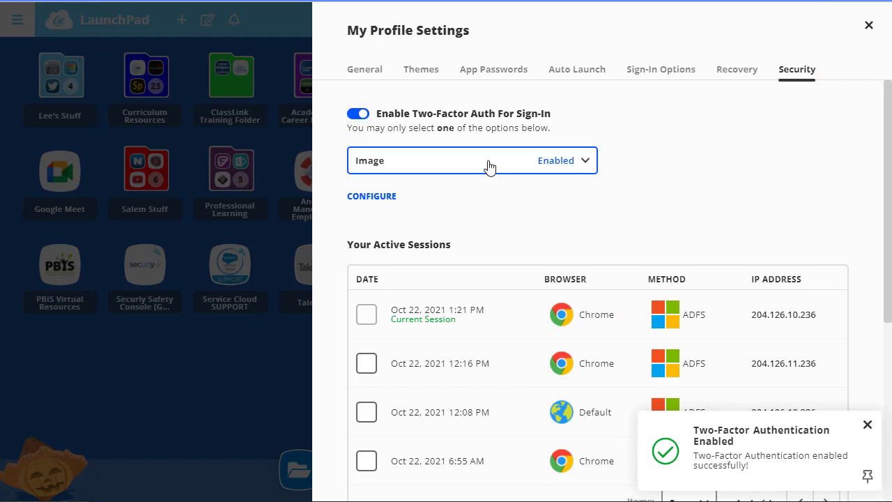
click(471, 160)
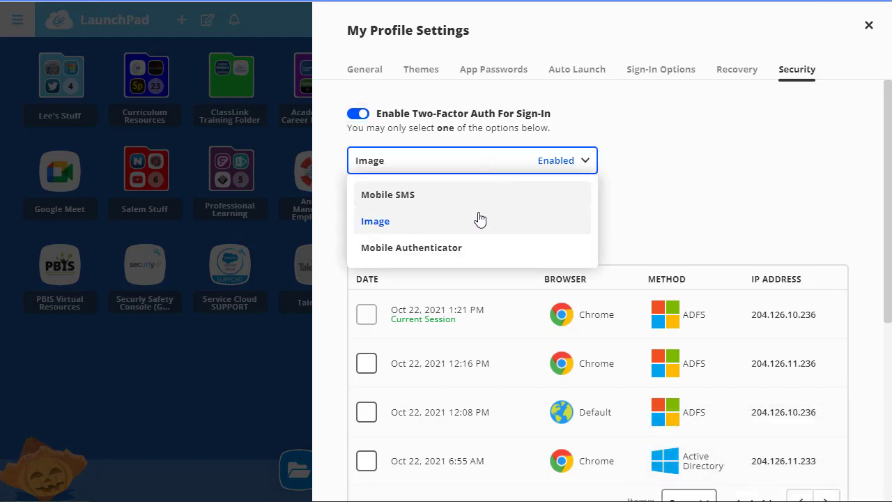
click(374, 220)
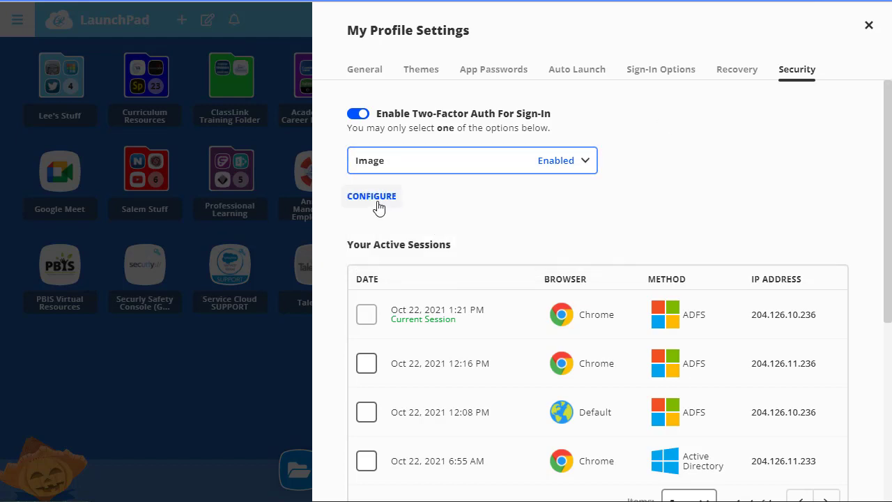
Configure the two-factor image, keep the baseball and save, confirming 'two-factor edited'
click(370, 195)
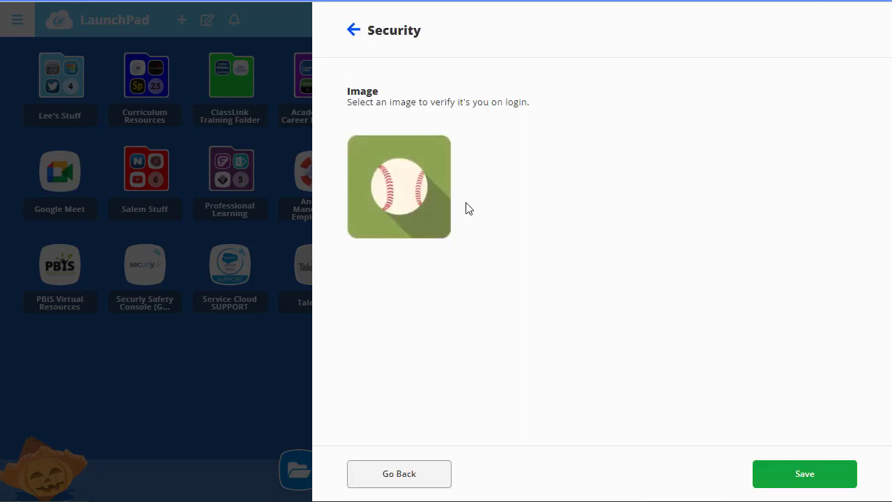
click(398, 187)
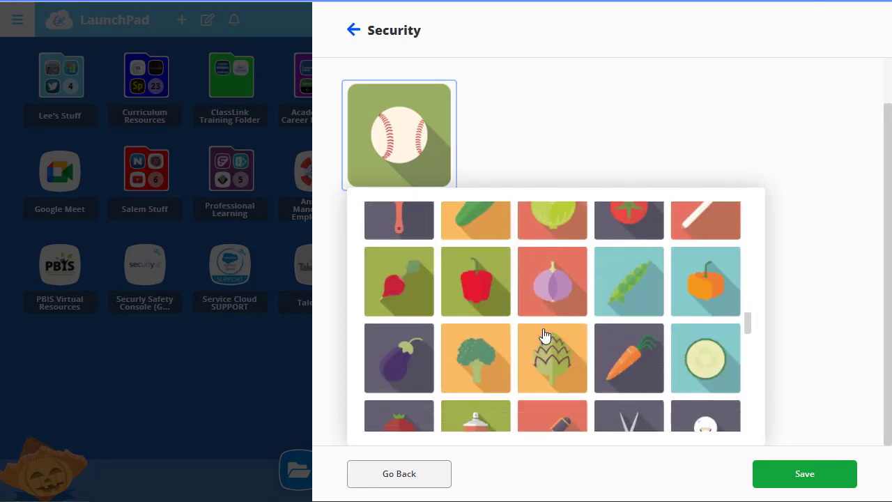
scroll(down, 3)
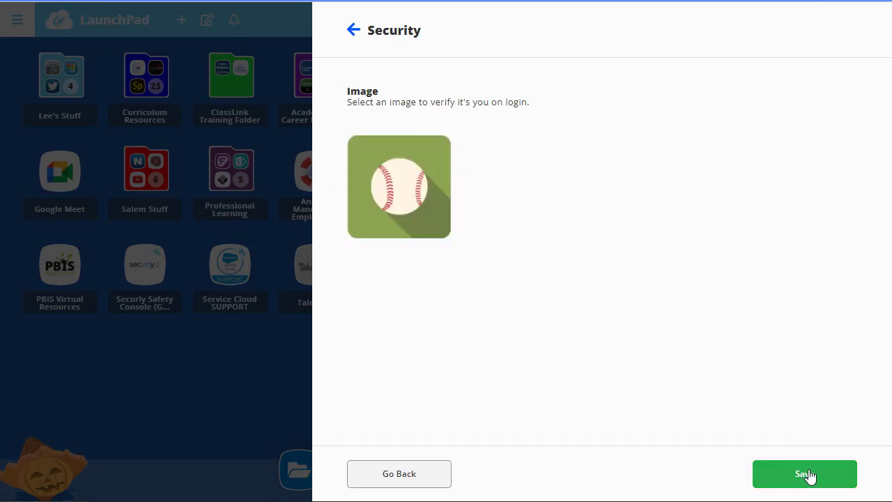
click(804, 474)
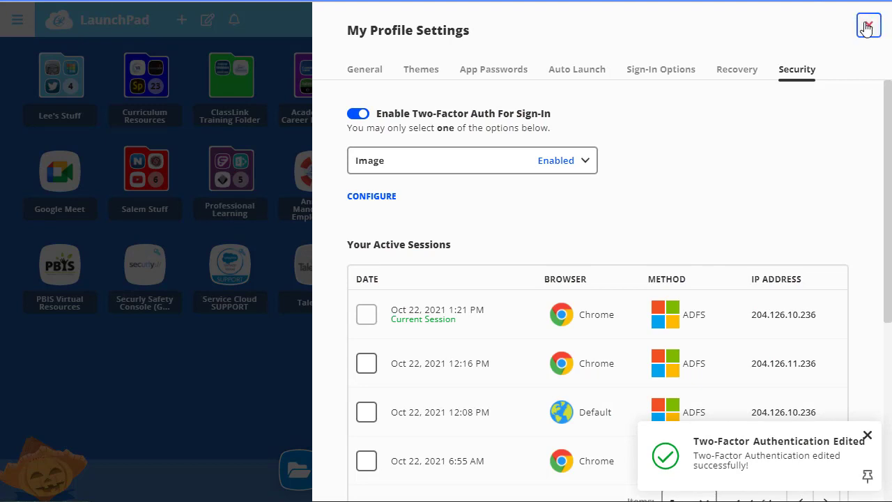
Sign out of the account and start signing back in as staff
click(868, 25)
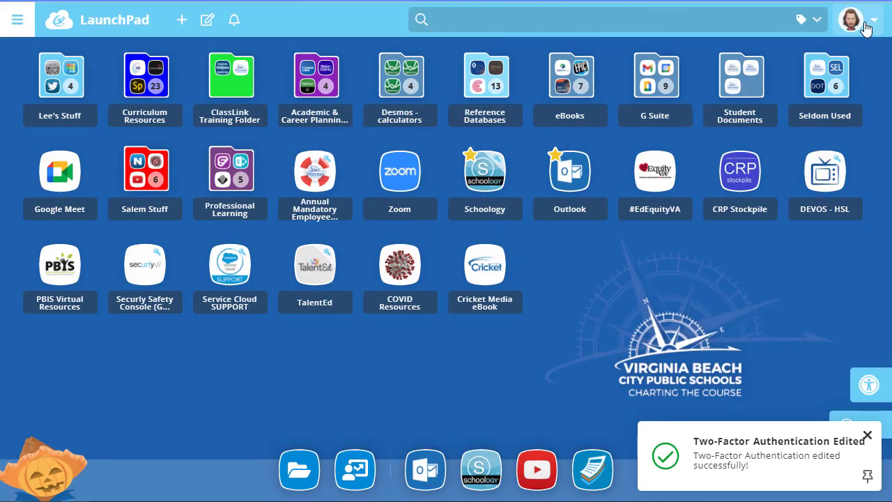
click(857, 20)
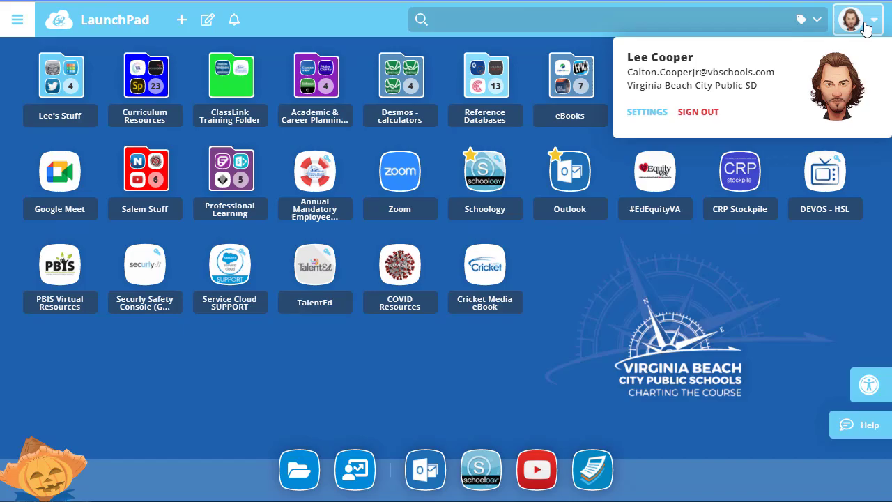
click(697, 111)
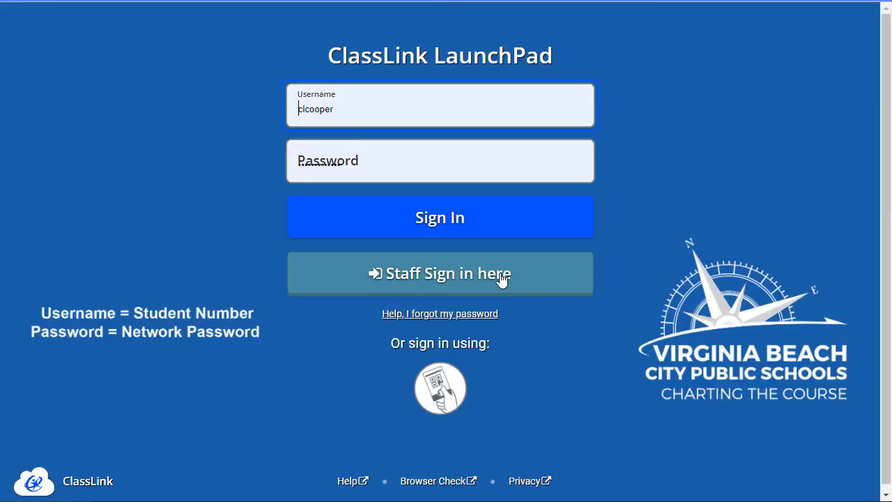
click(441, 217)
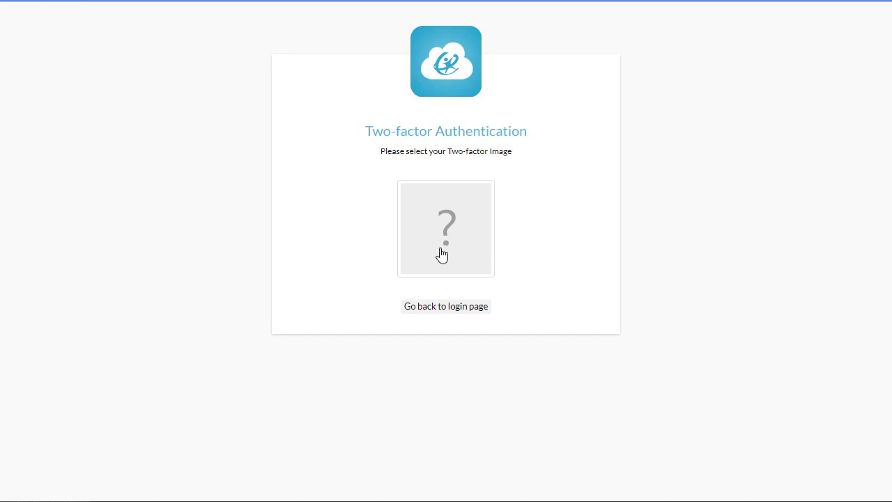
Pick the baseball from the Select an Image grid to pass two-factor verification
click(446, 229)
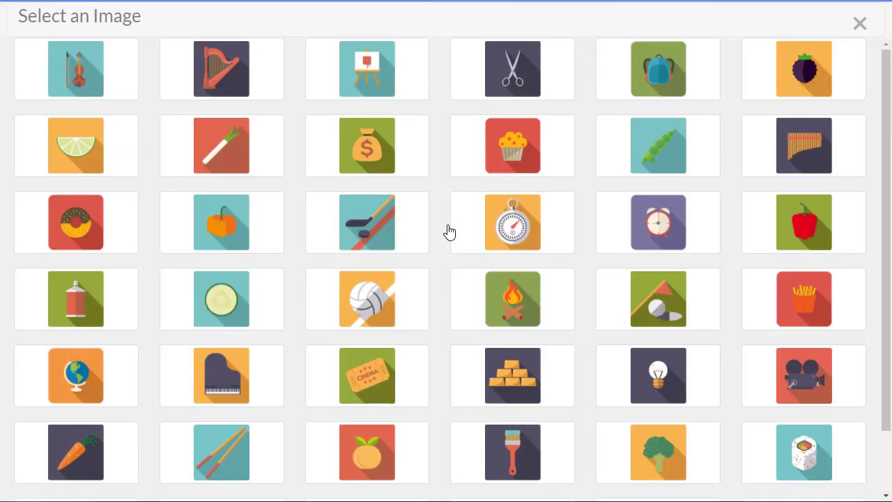
scroll(down, 3)
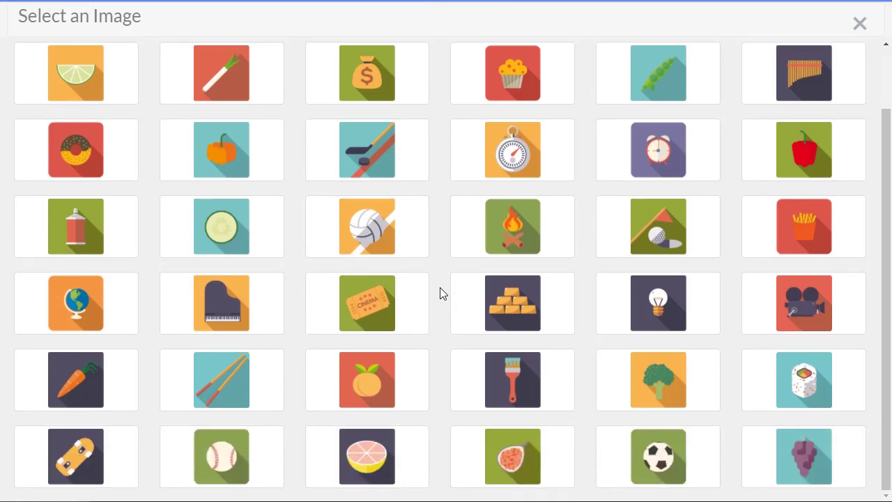
click(220, 457)
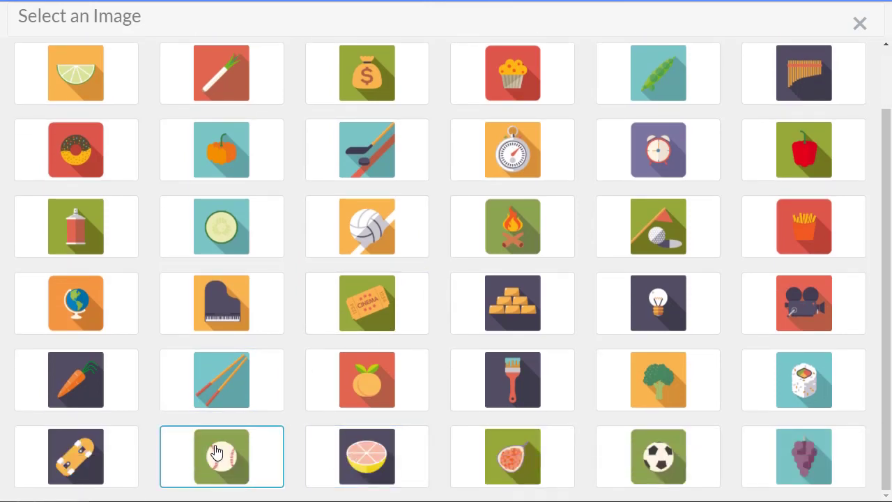